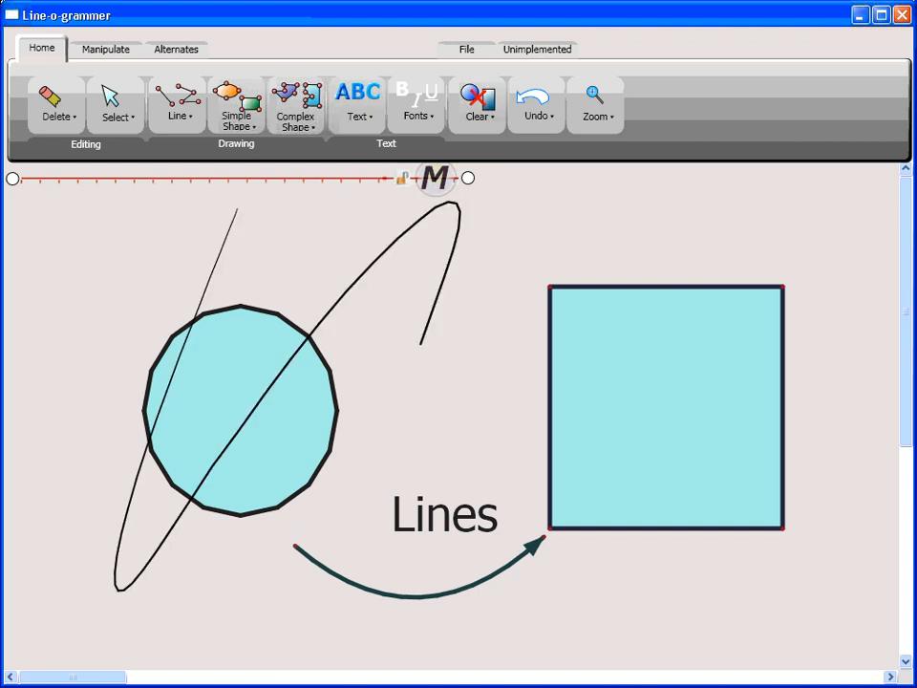
Clear all strokes and shapes, including the shirt-with-head figure, from the canvas
{"action": "left_click", "coordinate": [54, 100]}
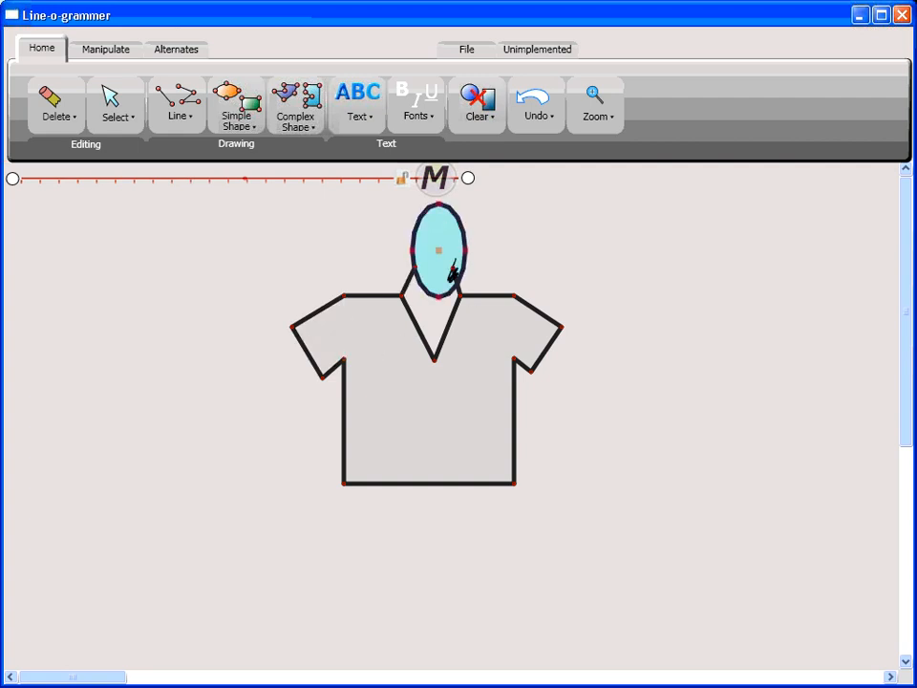
{"action": "left_click", "coordinate": [438, 251]}
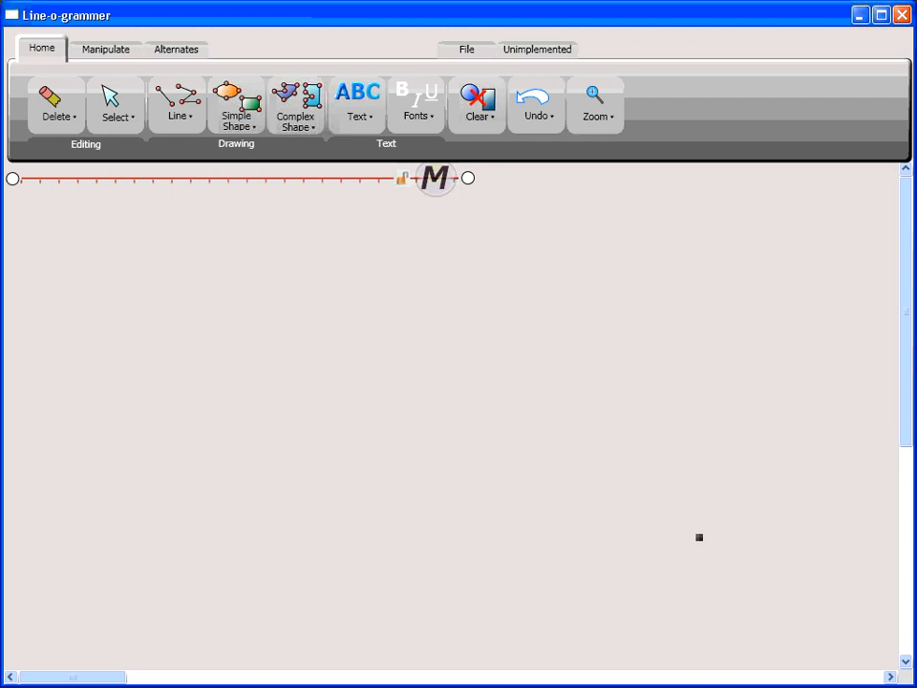
{"action": "mouse_move", "coordinate": [596, 104]}
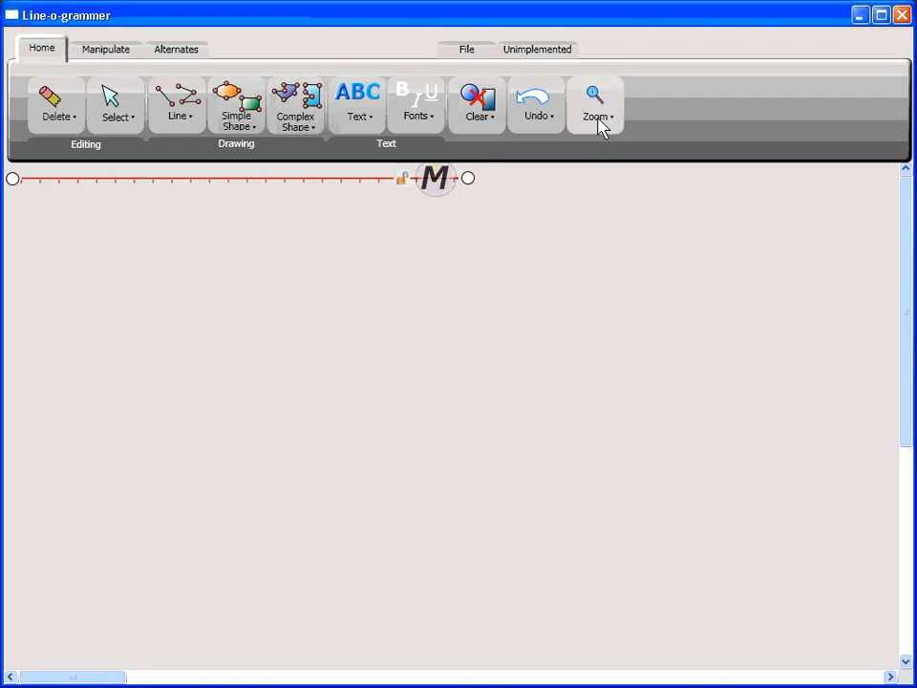
{"action": "left_click", "coordinate": [597, 103]}
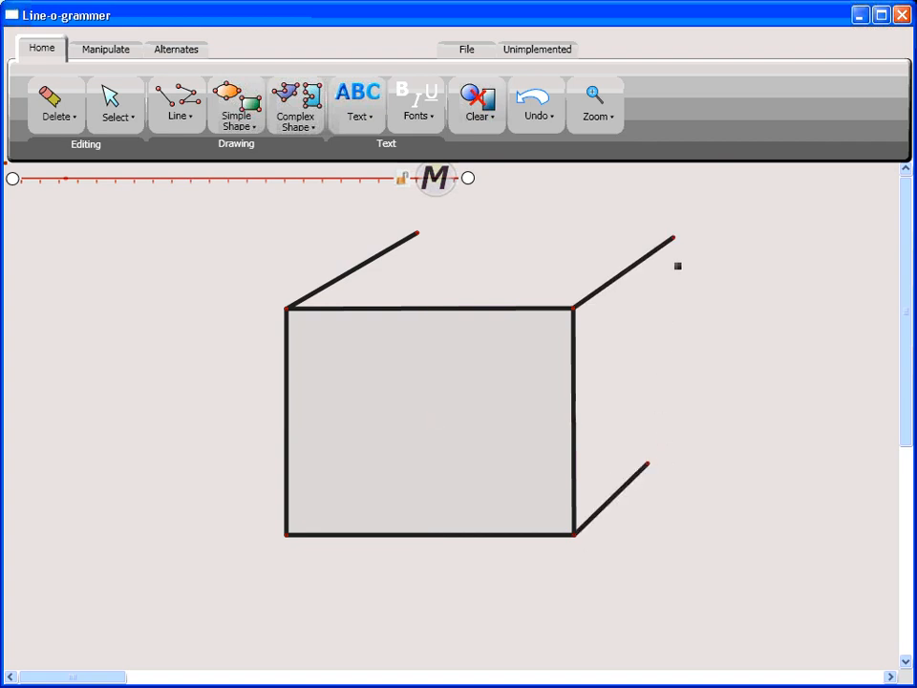
Sketch another receding edge down from the rectangle's corner
{"action": "left_click_drag", "start_coordinate": [672, 239], "coordinate": [672, 475]}
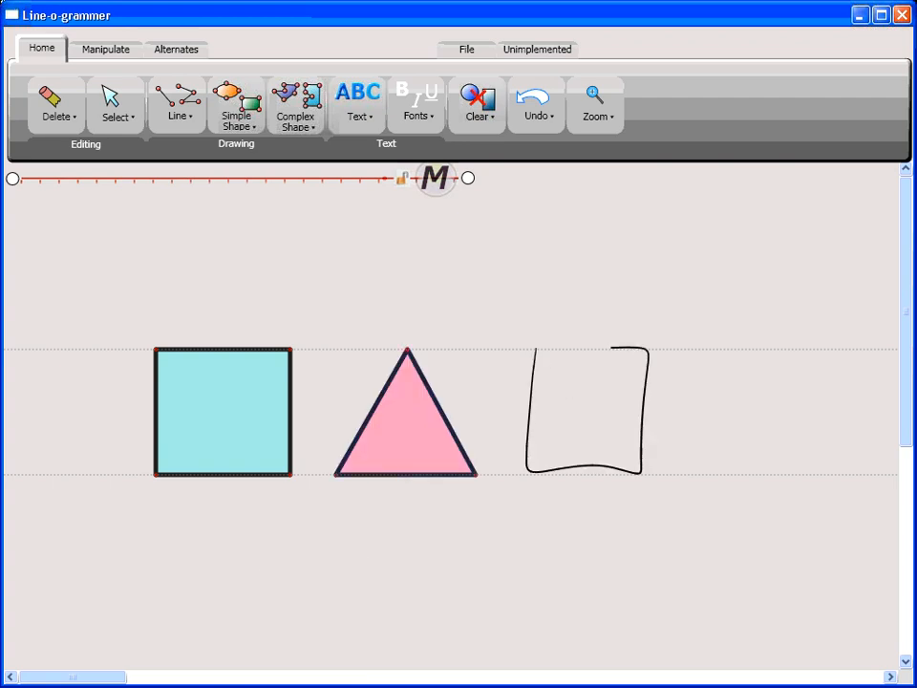
Sketch a rough rectangle right of the square and triangle along the dotted guides
{"action": "left_click", "coordinate": [477, 103]}
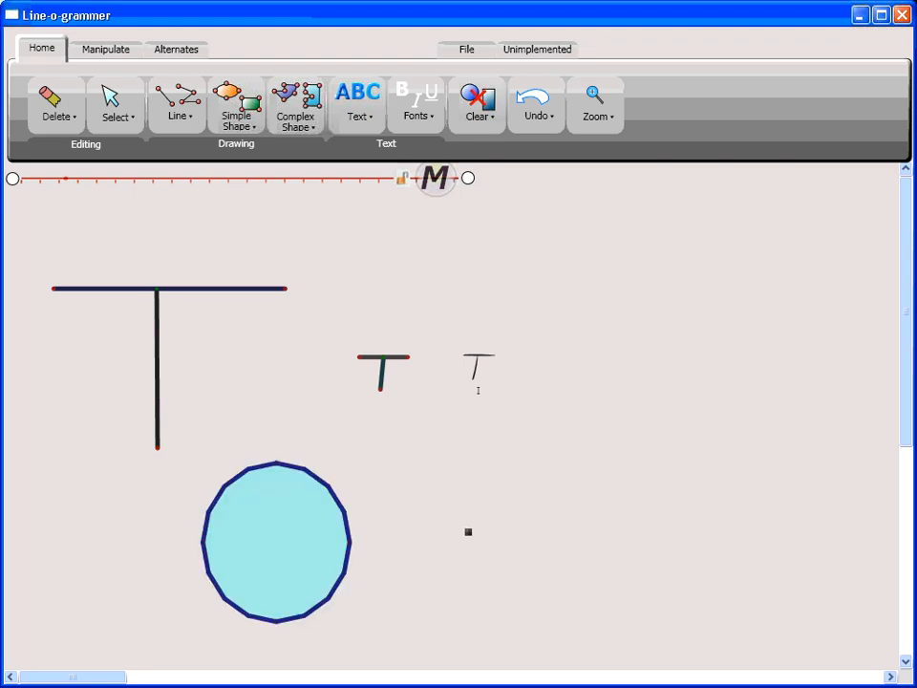
Draw large, small and tiny T strokes, letting the recognizer straighten the small one
{"action": "left_click", "coordinate": [466, 531]}
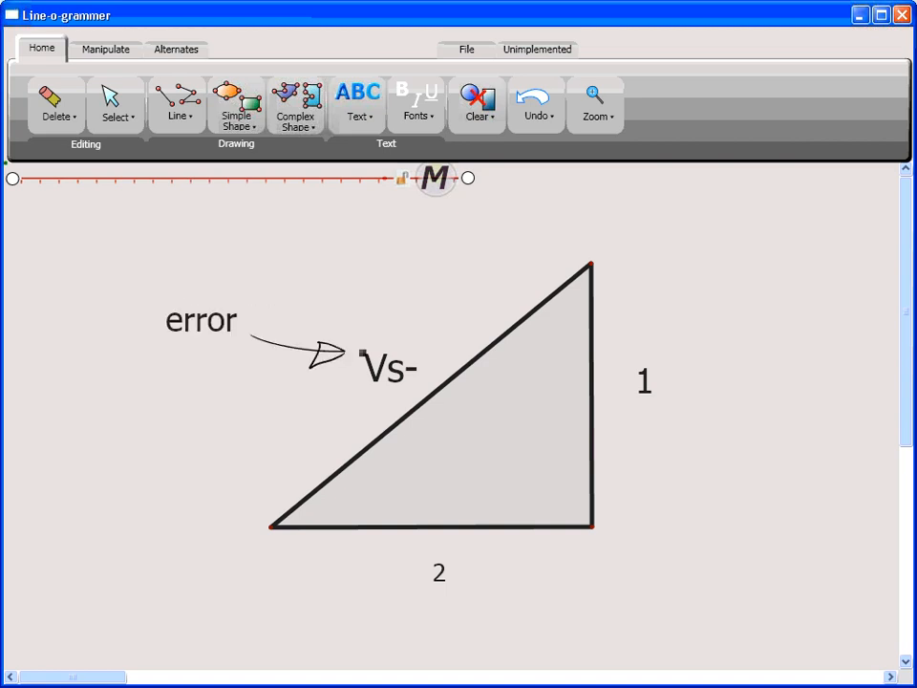
Handwrite 1 and 2 by the triangle and an 'error' arrow toward Vs-
{"action": "left_click", "coordinate": [476, 102]}
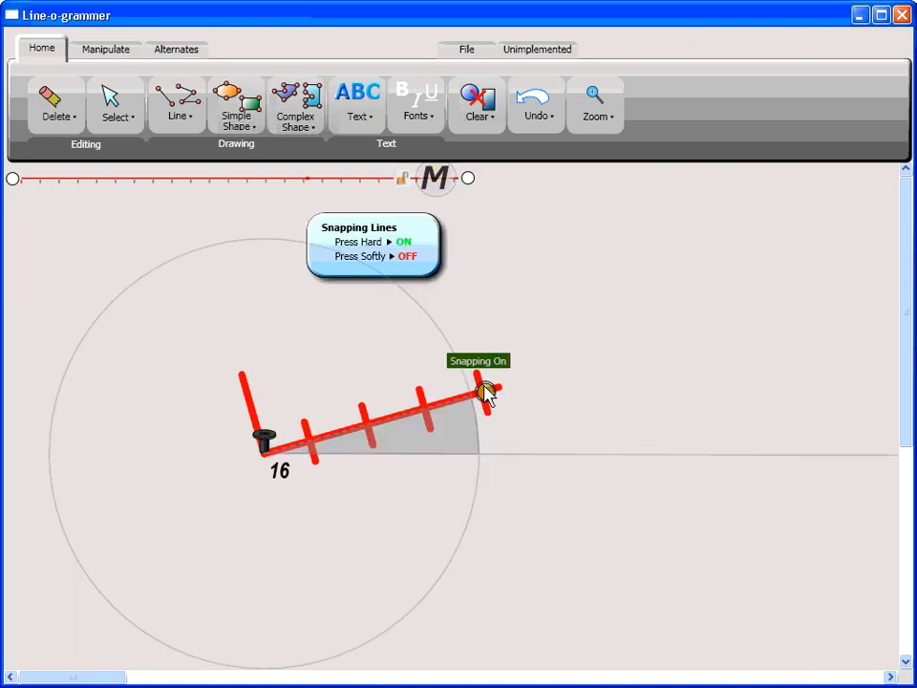
Rotate the ticked line about its pin, snap it horizontal, then tilt it unsnapped
{"action": "left_click_drag", "start_coordinate": [487, 392], "coordinate": [459, 361]}
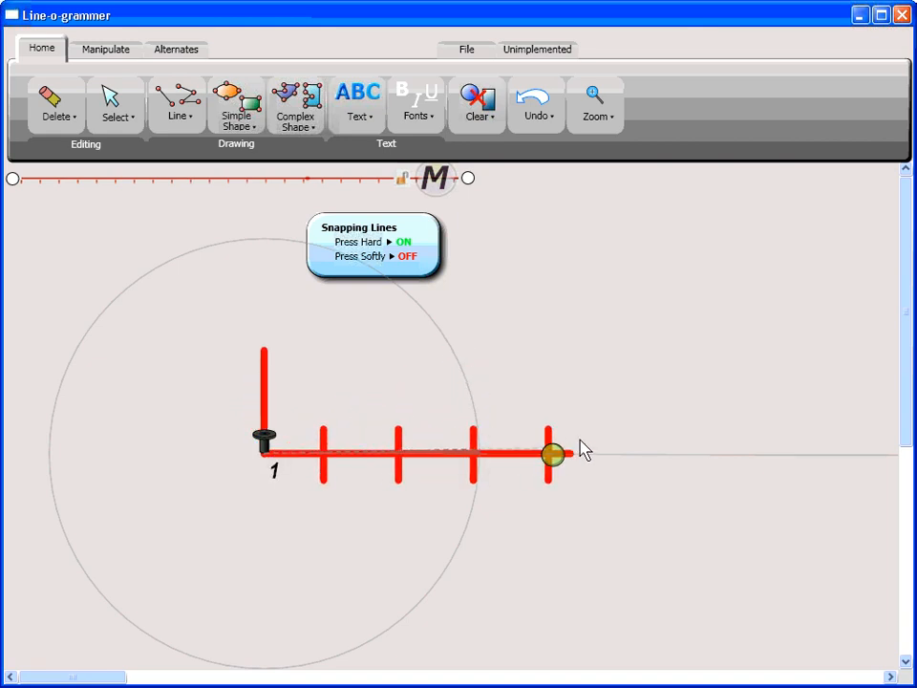
{"action": "left_click_drag", "start_coordinate": [552, 454], "coordinate": [602, 437]}
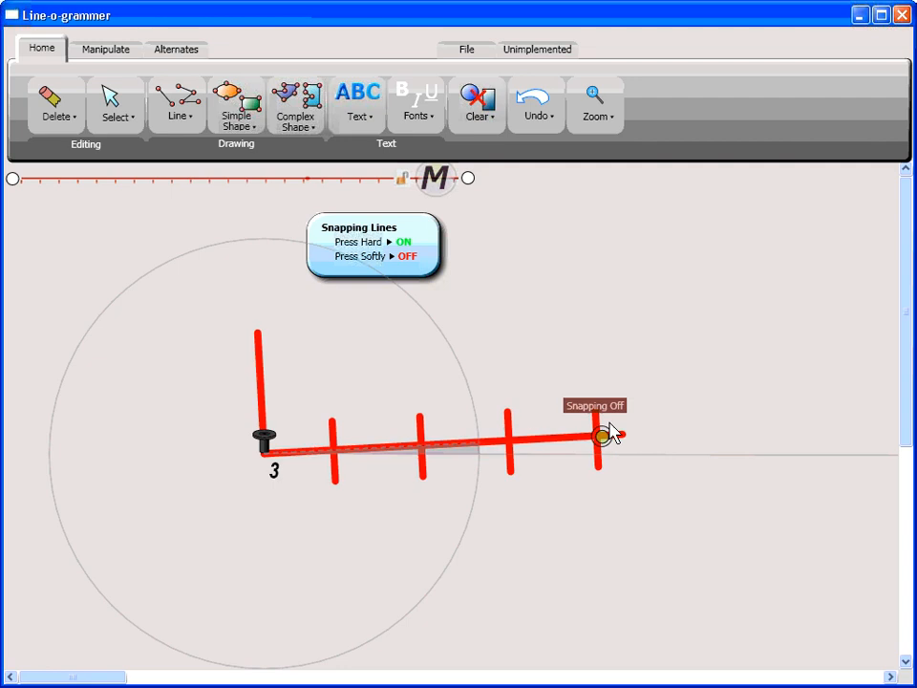
{"action": "left_click_drag", "start_coordinate": [602, 436], "coordinate": [609, 472]}
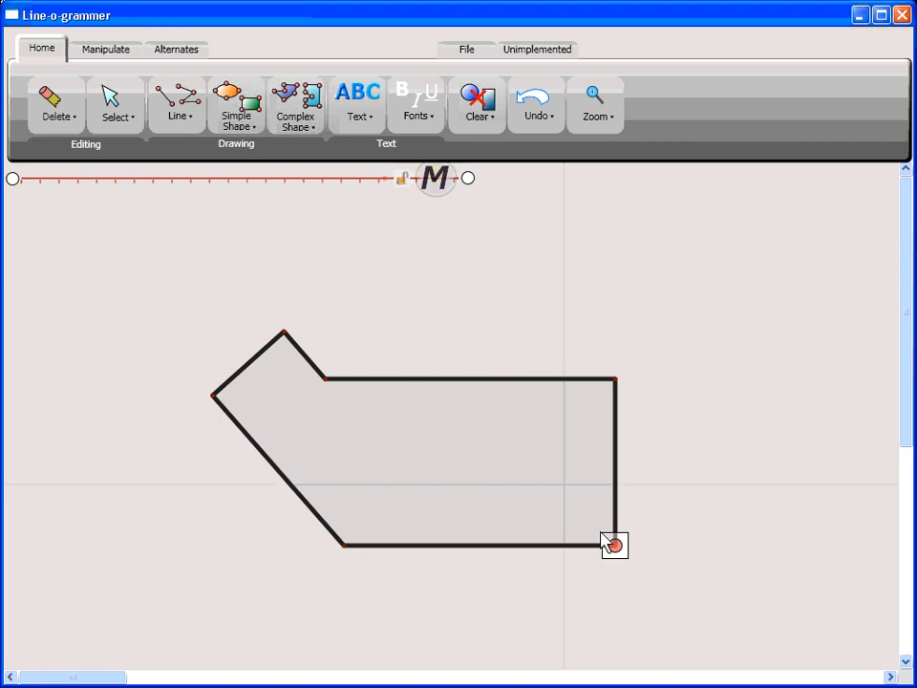
Pull the polygon's bottom-right corner inward and raise a new peak on its top edge
{"action": "left_click_drag", "start_coordinate": [614, 546], "coordinate": [553, 469]}
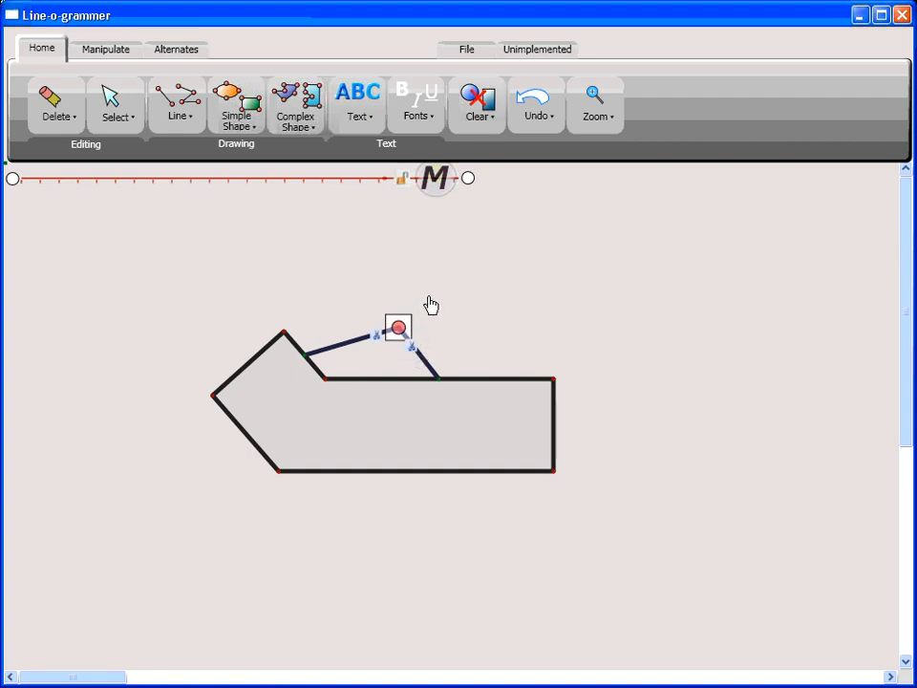
{"action": "left_click_drag", "start_coordinate": [398, 327], "coordinate": [425, 307]}
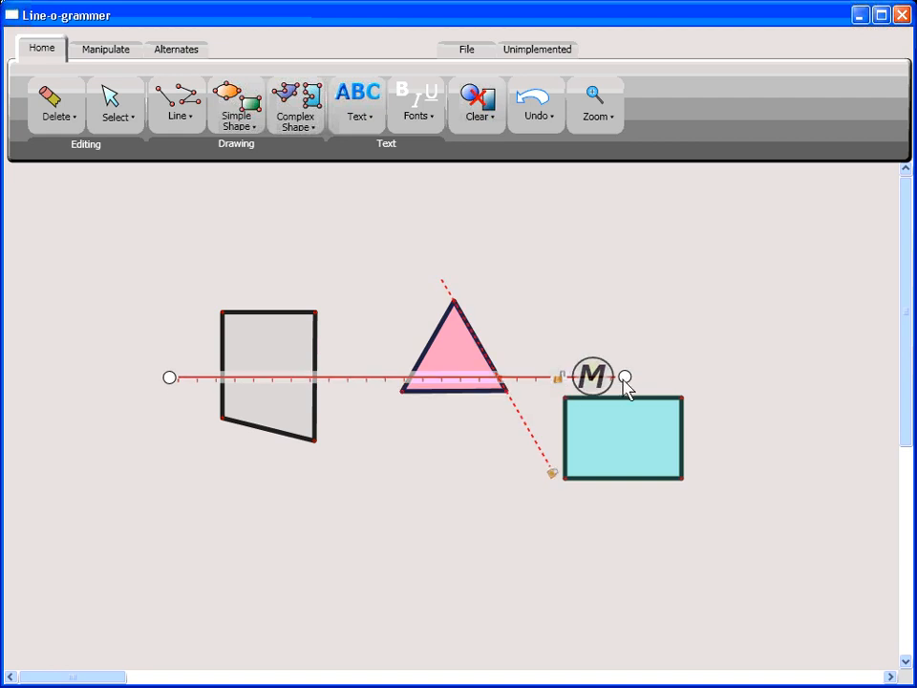
Swing the ruler to a new position beneath the three shapes
{"action": "left_click_drag", "start_coordinate": [592, 376], "coordinate": [822, 376]}
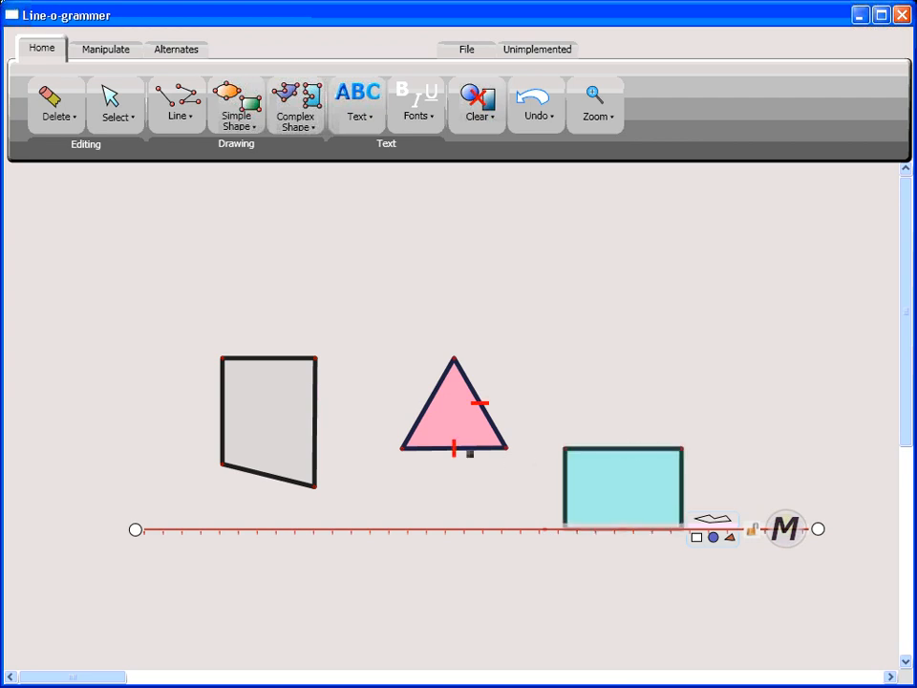
Slide the pink triangle down onto the ruler next to the blue rectangle
{"action": "left_click_drag", "start_coordinate": [454, 406], "coordinate": [454, 477]}
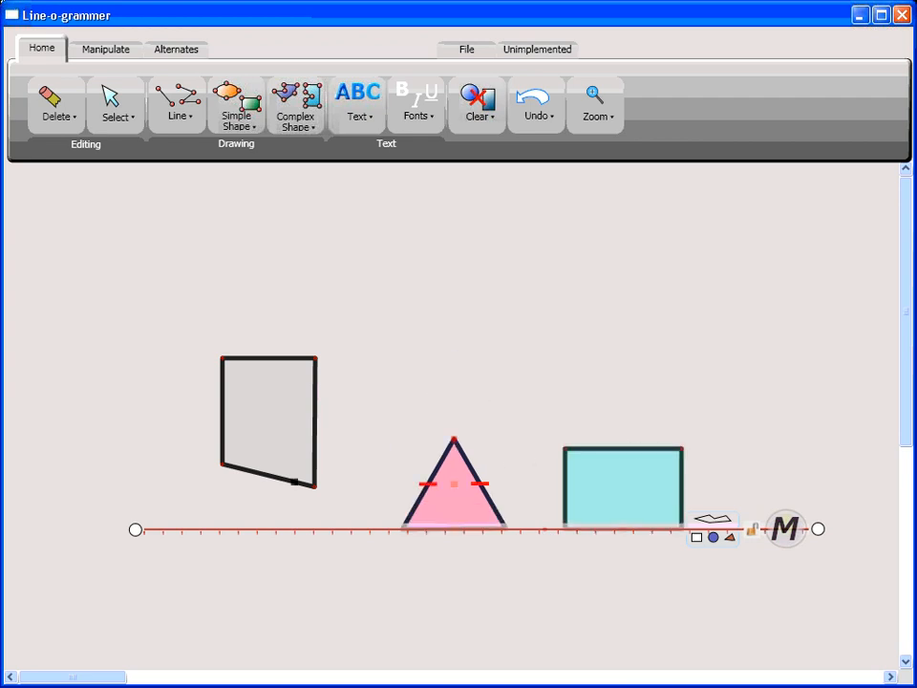